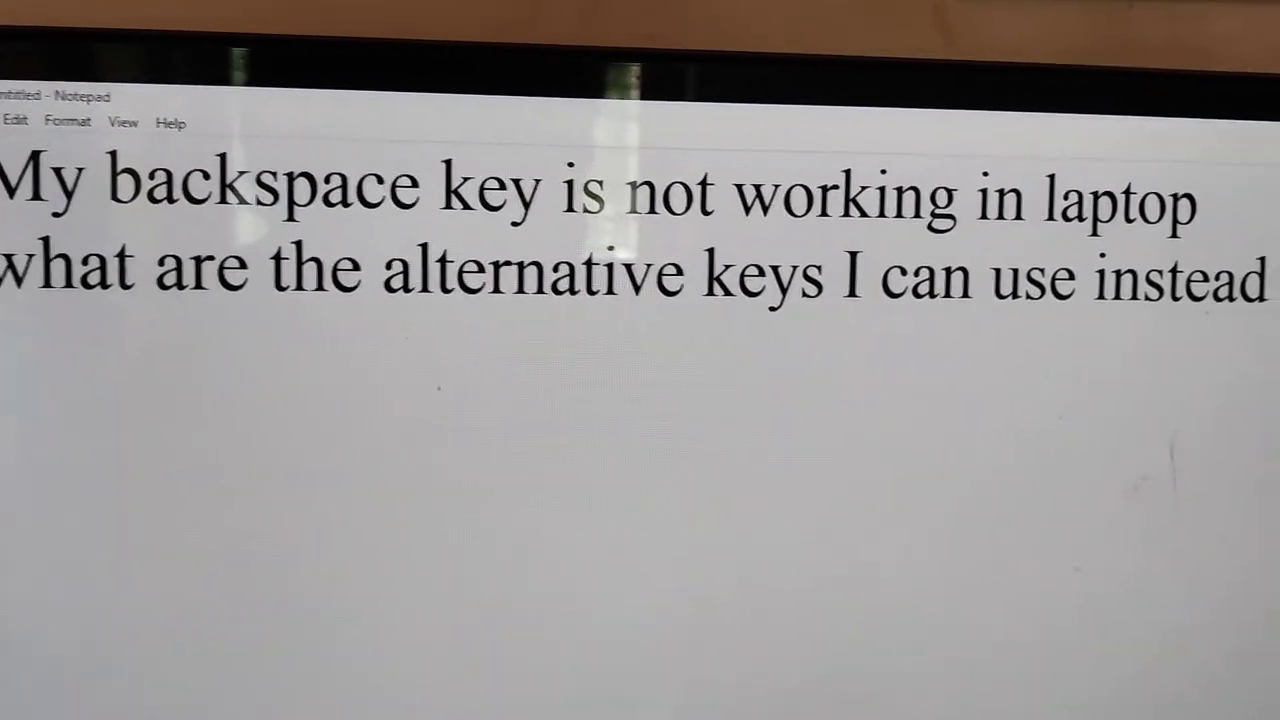
text(of backspace?)
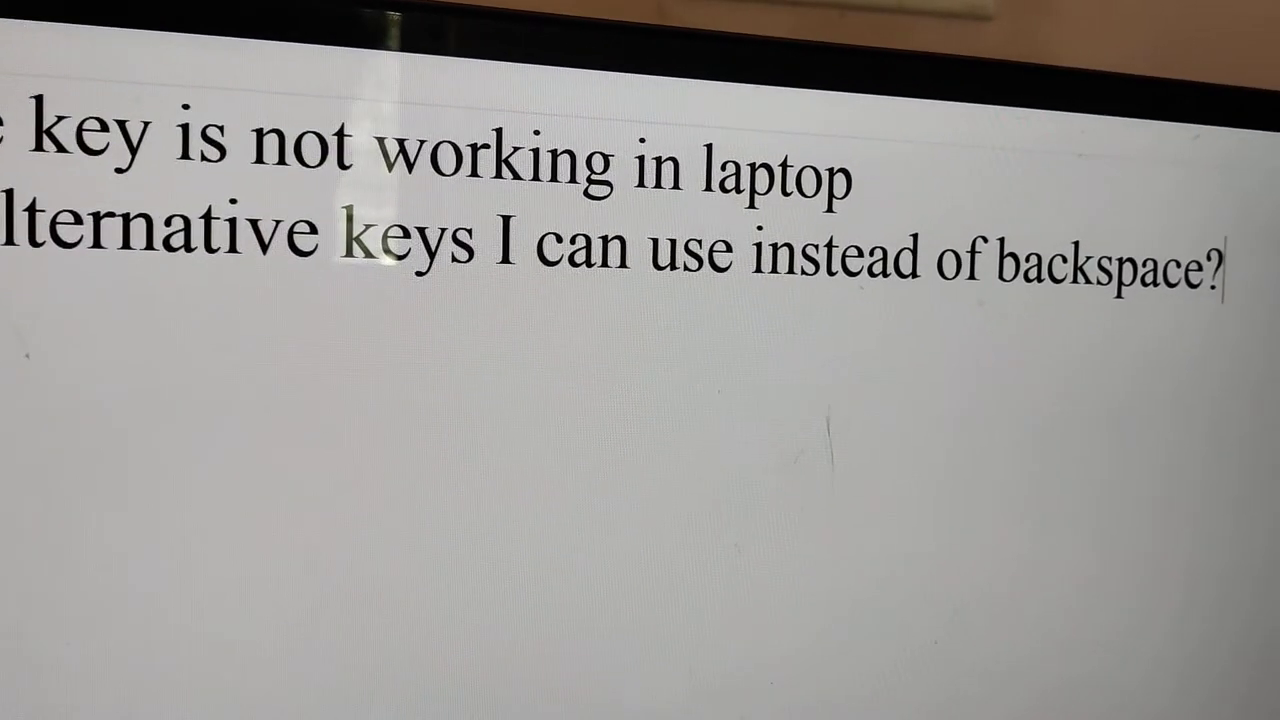